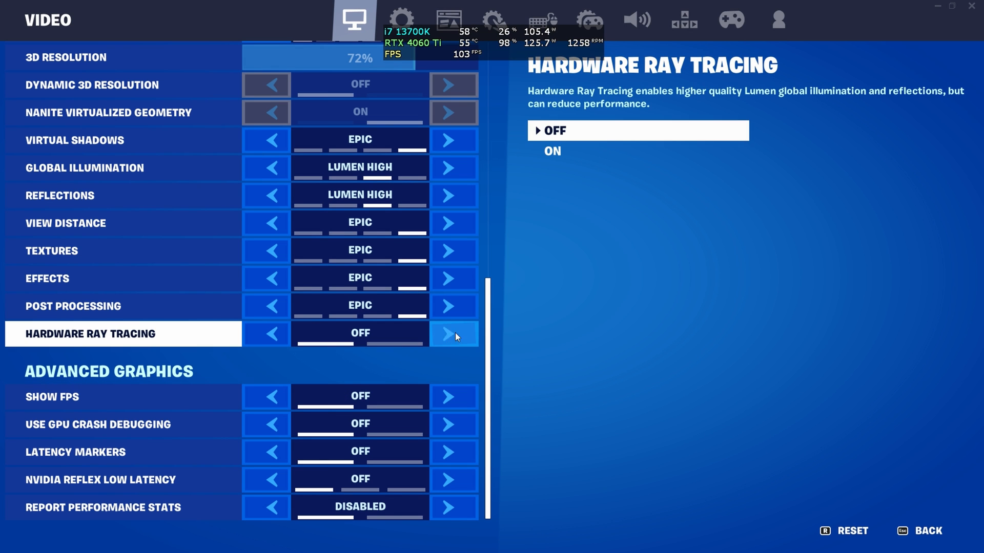
Step: Switch Hardware Ray Tracing to ON and apply the new video settings for testing
{"action": "left_click", "coordinate": [453, 333]}
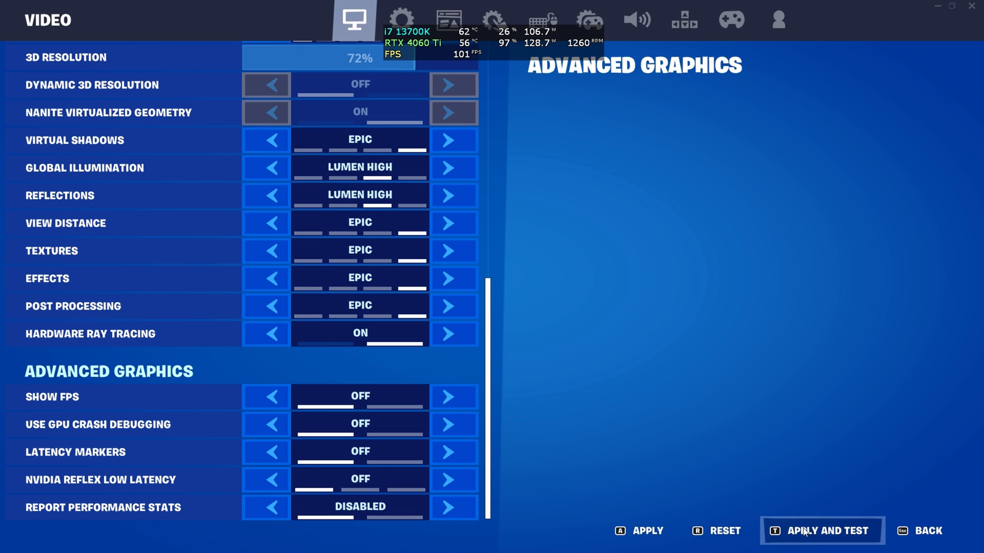
{"action": "left_click", "coordinate": [822, 530]}
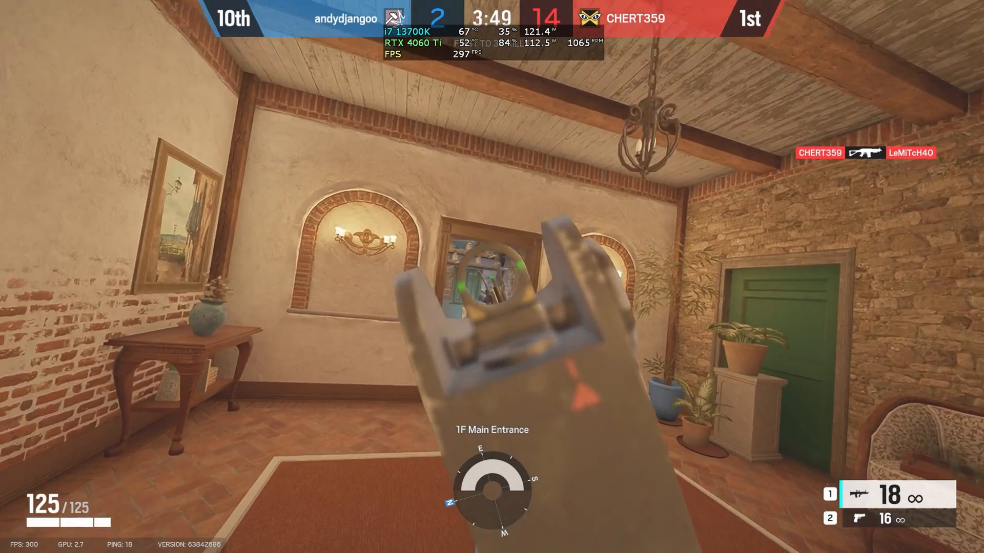
{"action": "left_click", "coordinate": [492, 277]}
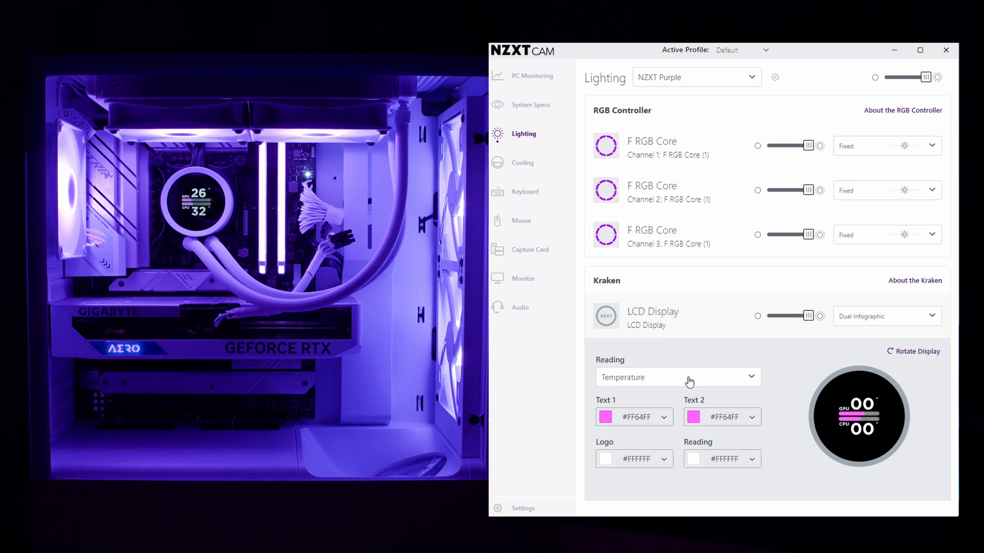
Step: Drag the Kraken LCD Display brightness slider fully left to its minimum
{"action": "left_click_drag", "start_coordinate": [810, 315], "coordinate": [762, 315]}
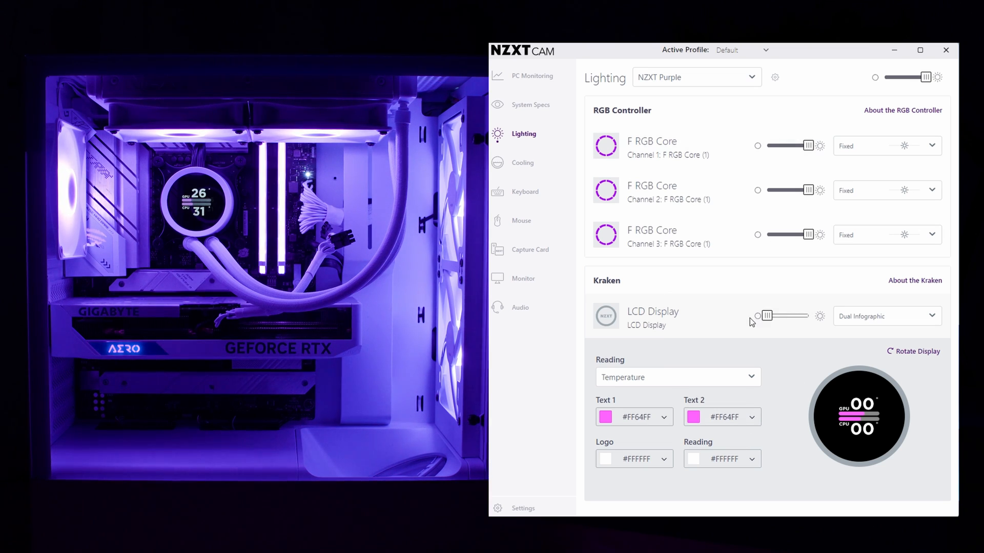